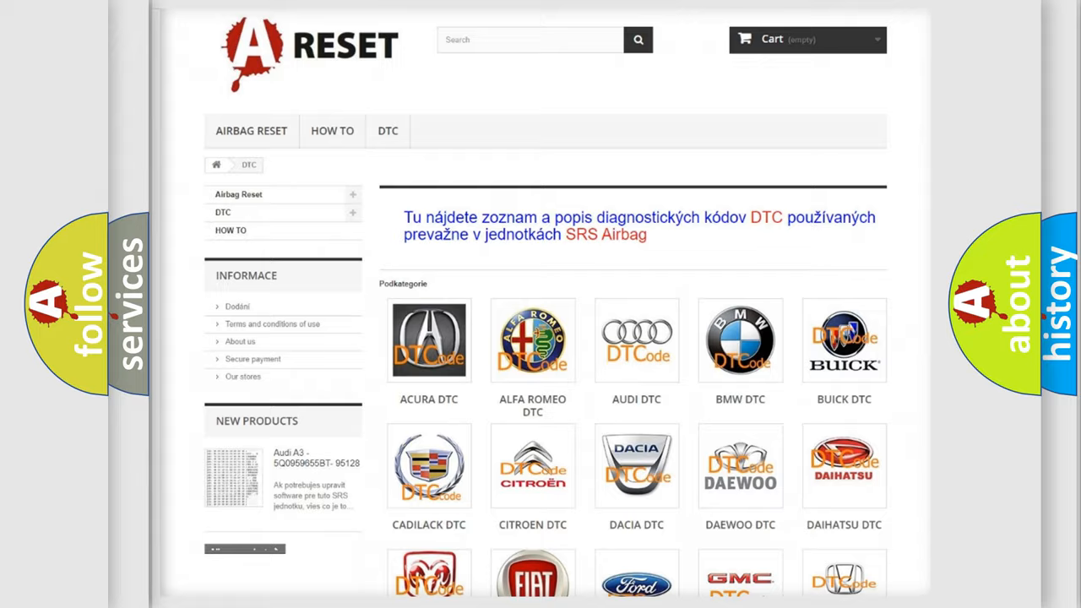
# Open the FIAT DTC tile and scroll through its list of Fiat trouble codes
pyautogui.scroll(-3)
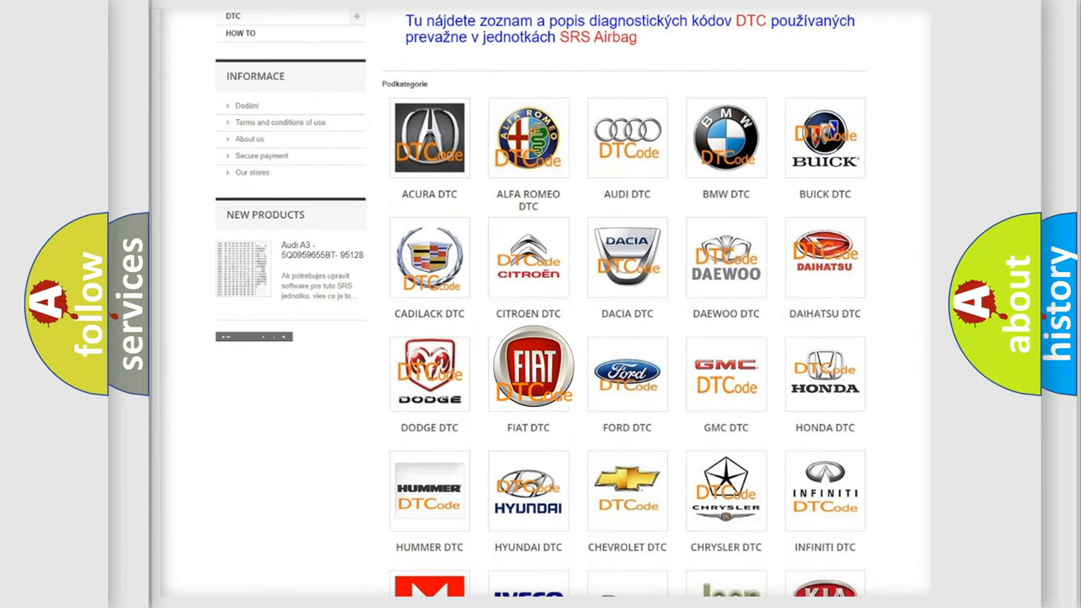
pyautogui.click(528, 374)
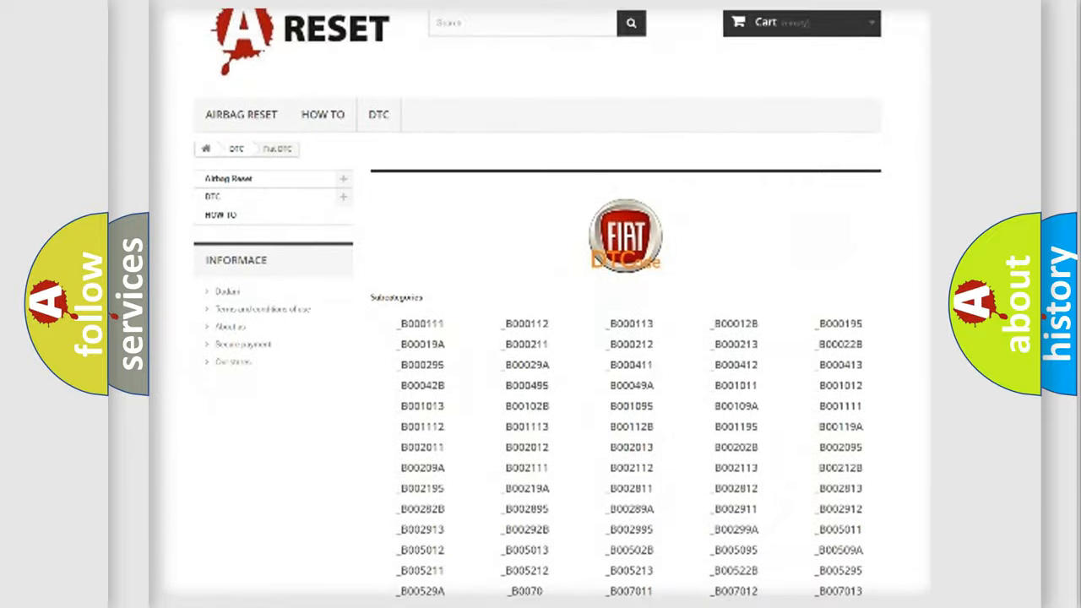
pyautogui.scroll(-3)
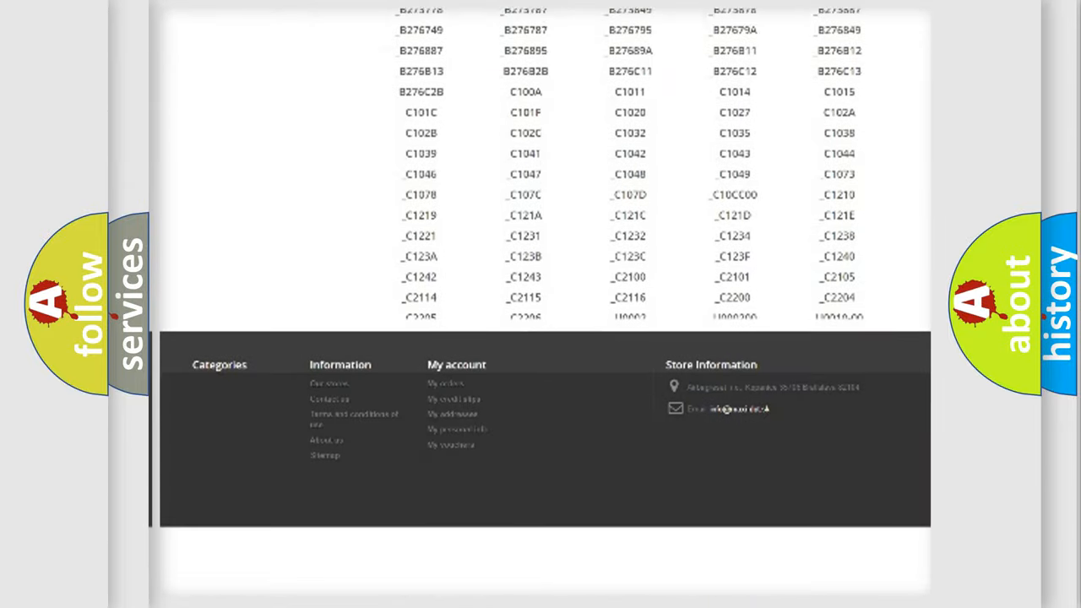
pyautogui.scroll(-3)
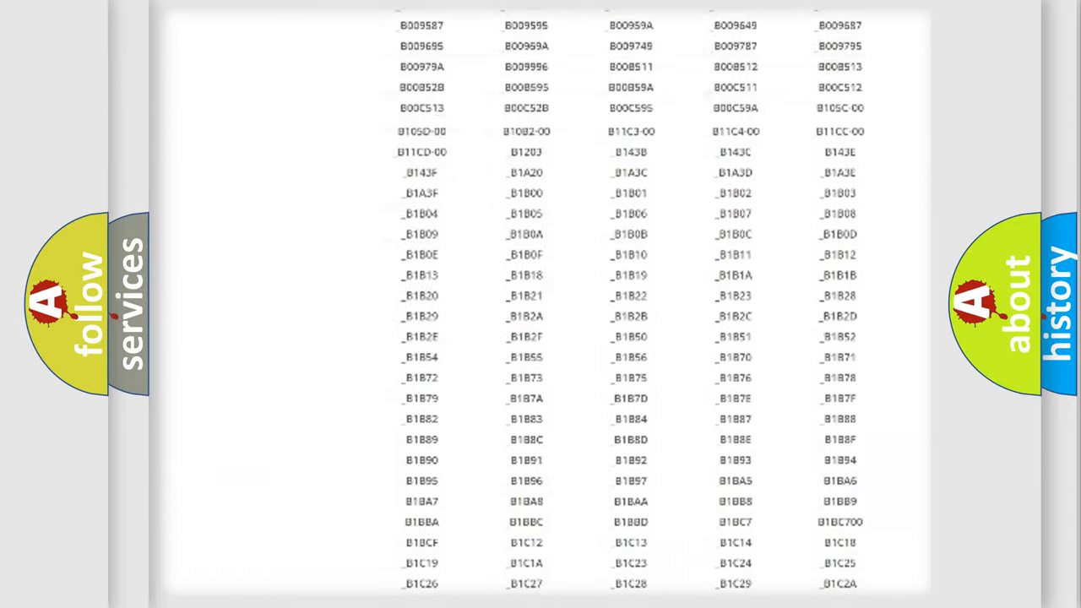